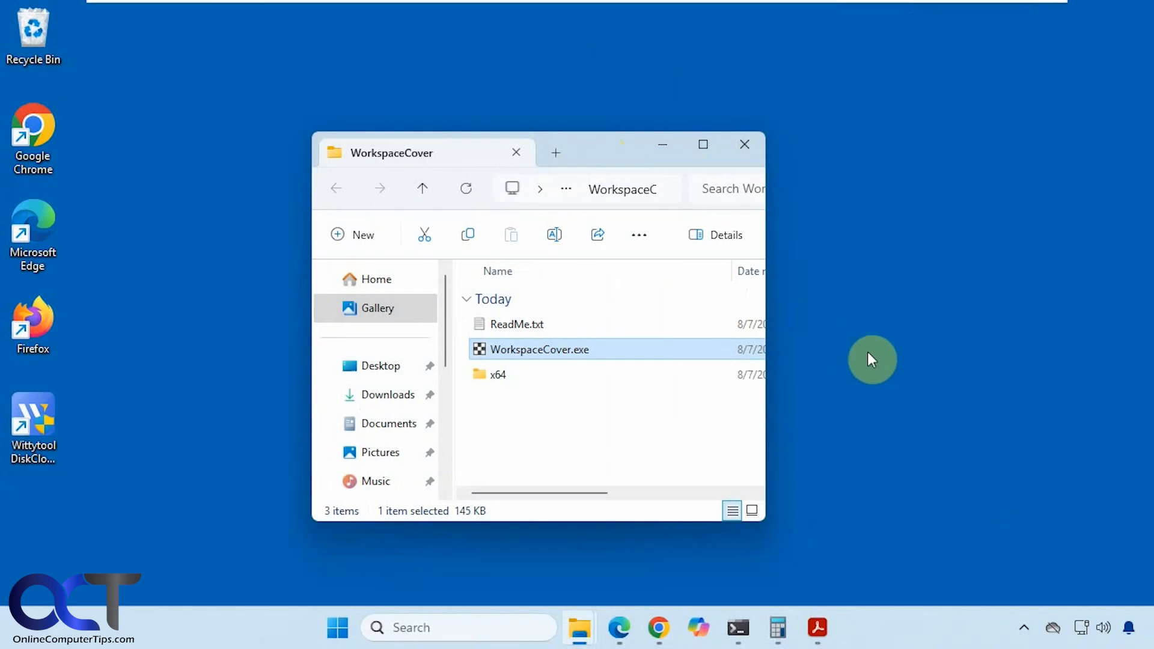
mouse_move(843, 354)
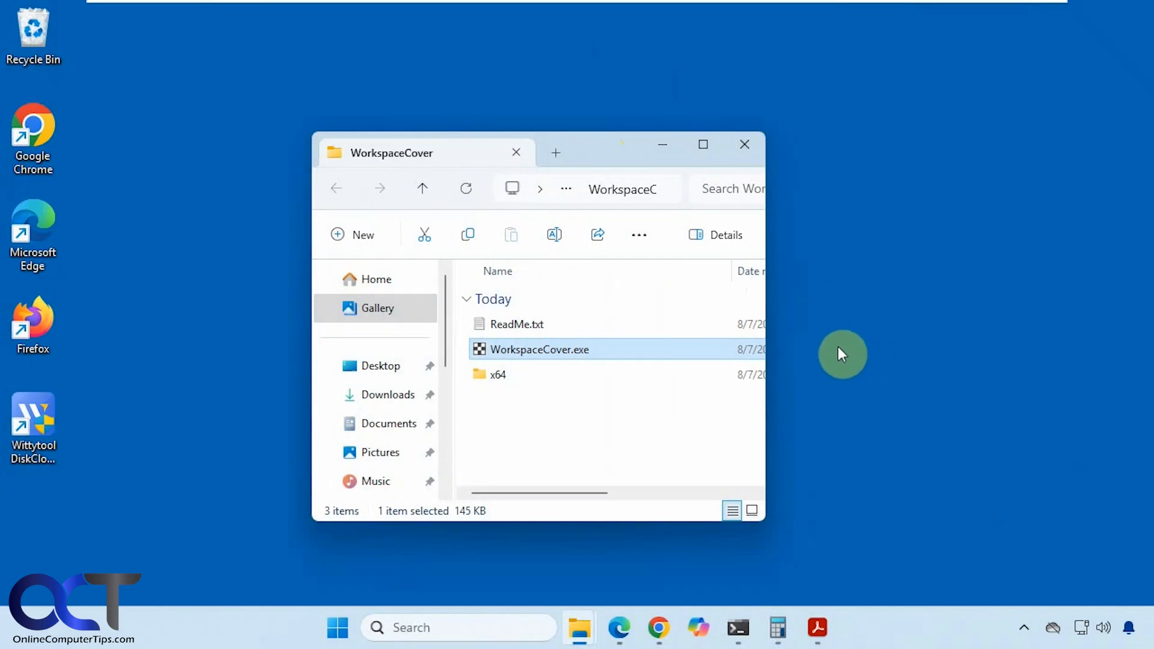
mouse_move(978, 207)
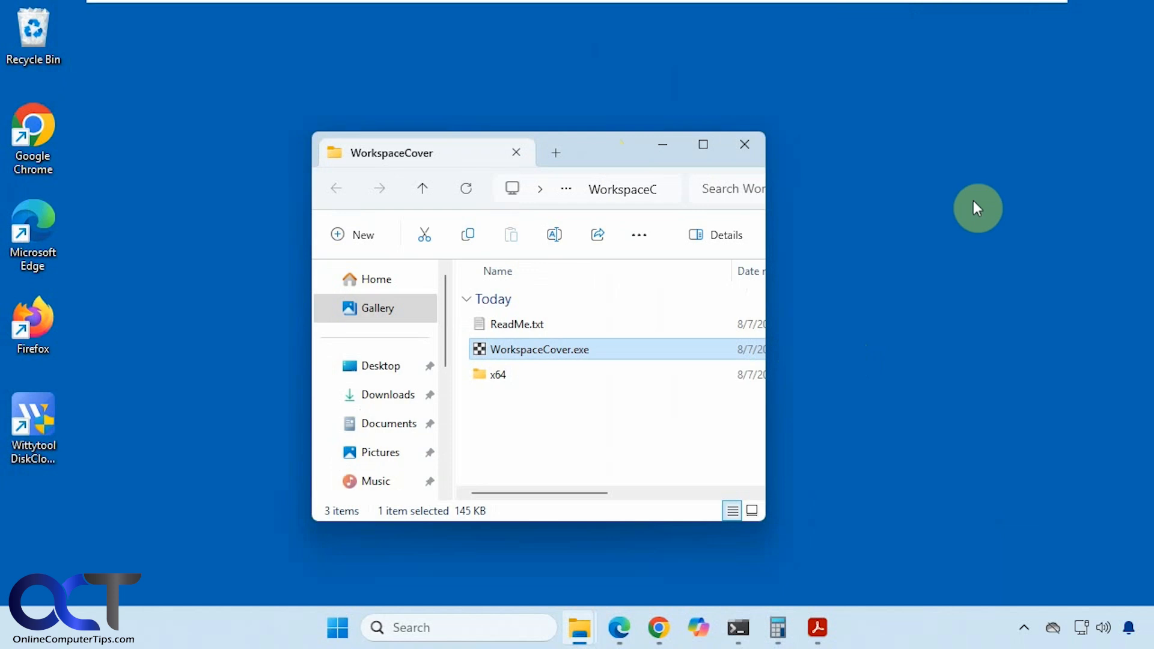
mouse_move(940, 276)
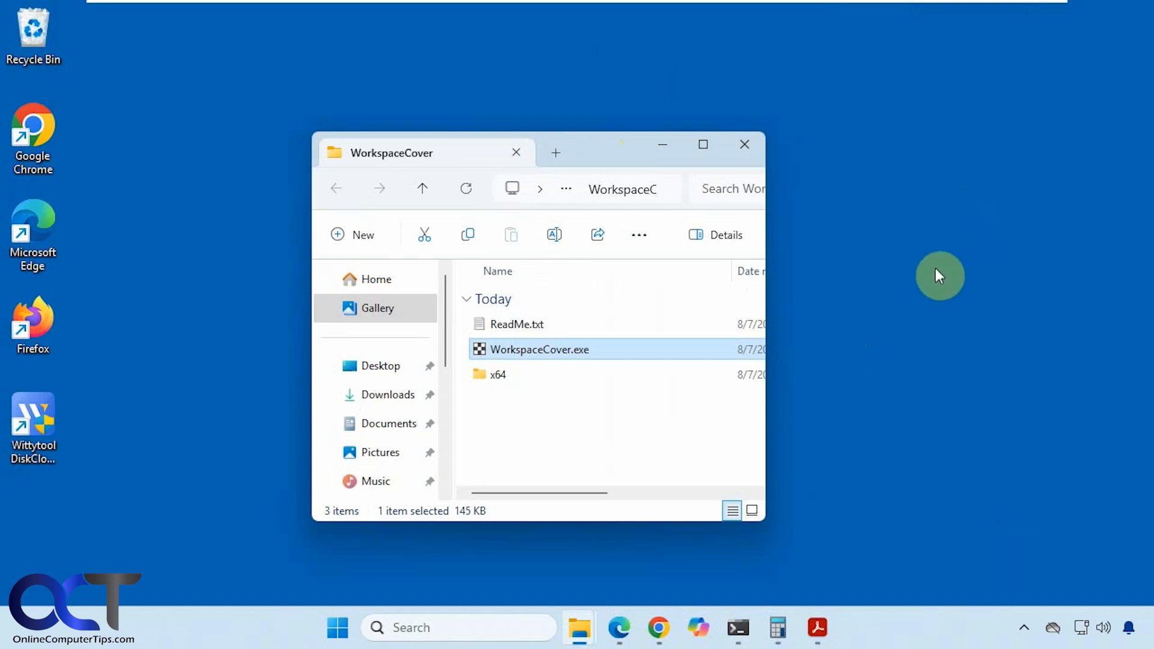
mouse_move(842, 95)
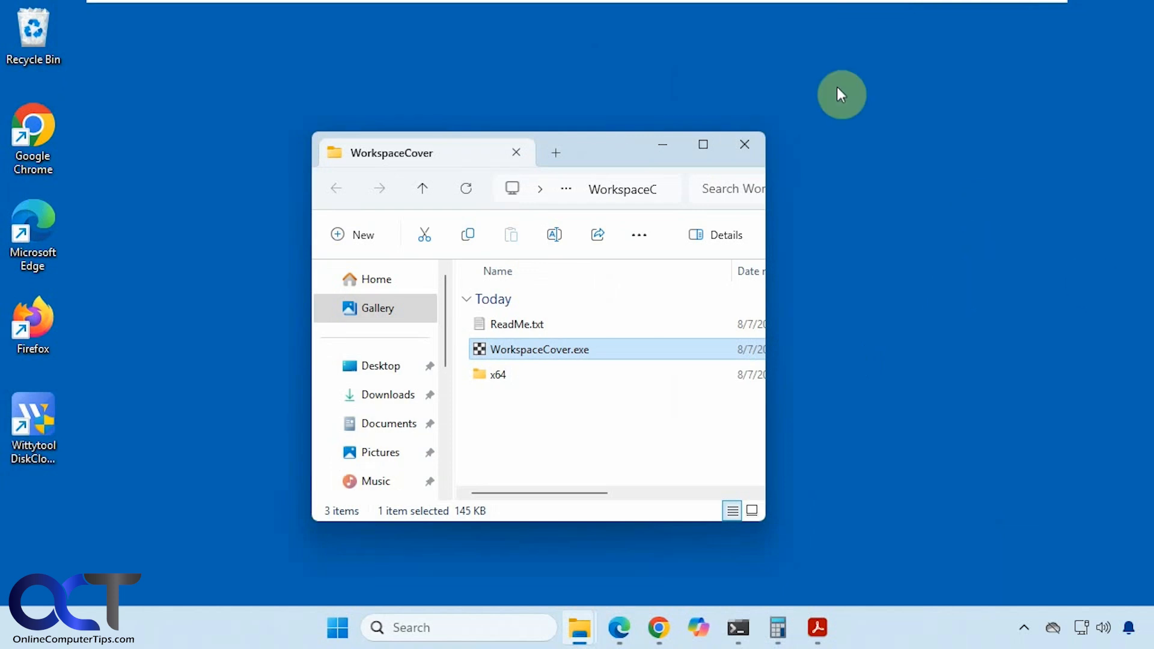
mouse_move(1127, 367)
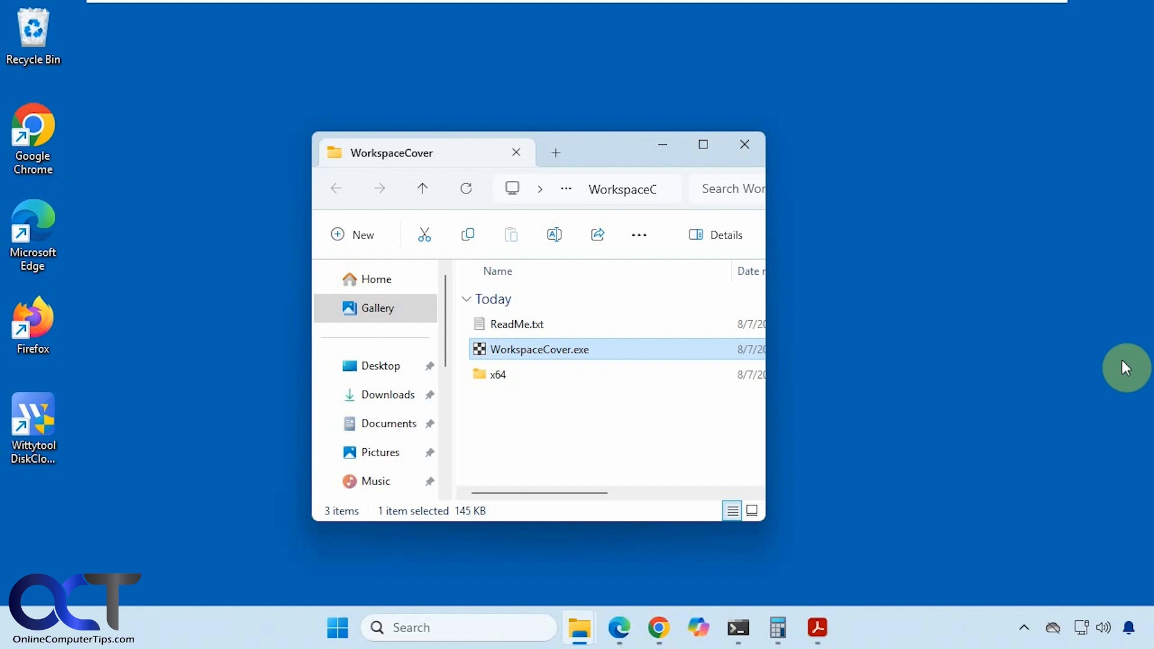
mouse_move(594, 432)
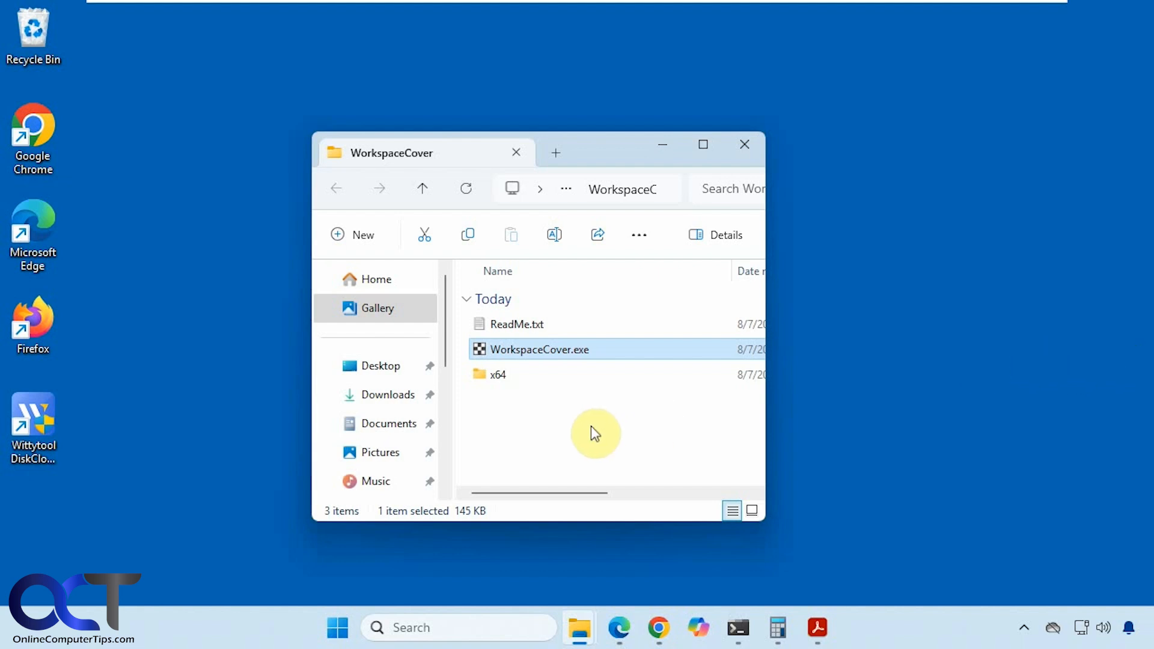
mouse_move(592, 419)
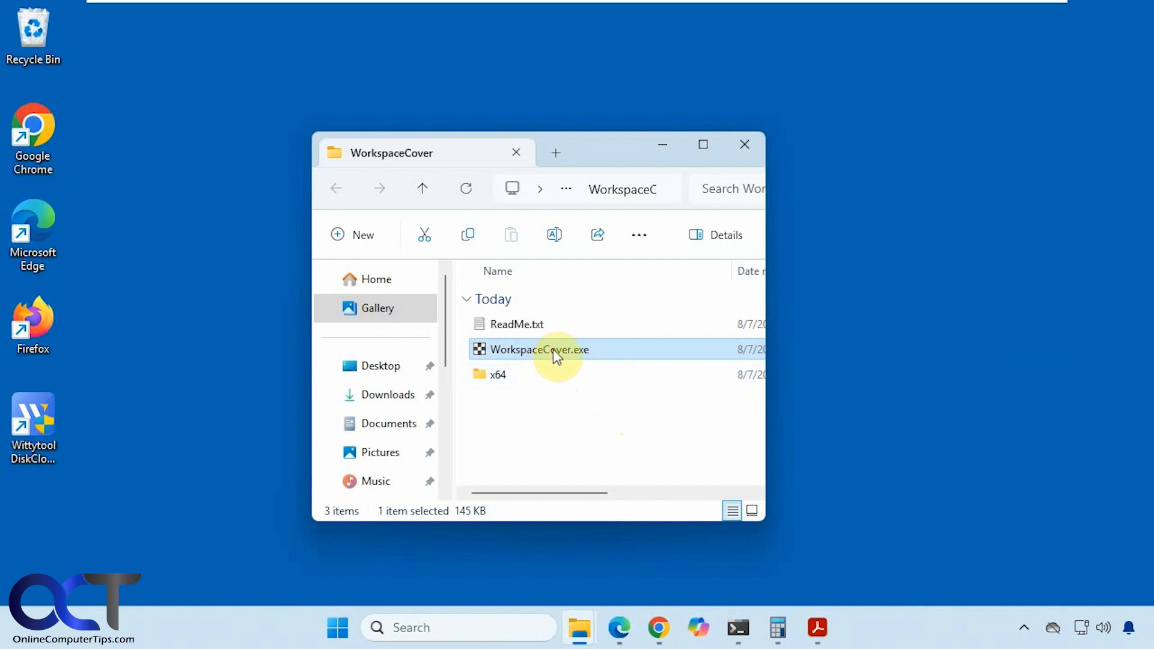
Step: Launch WorkspaceCover to blank the desktop, then raise and minimize the PDF reader to test it
double_click(540, 350)
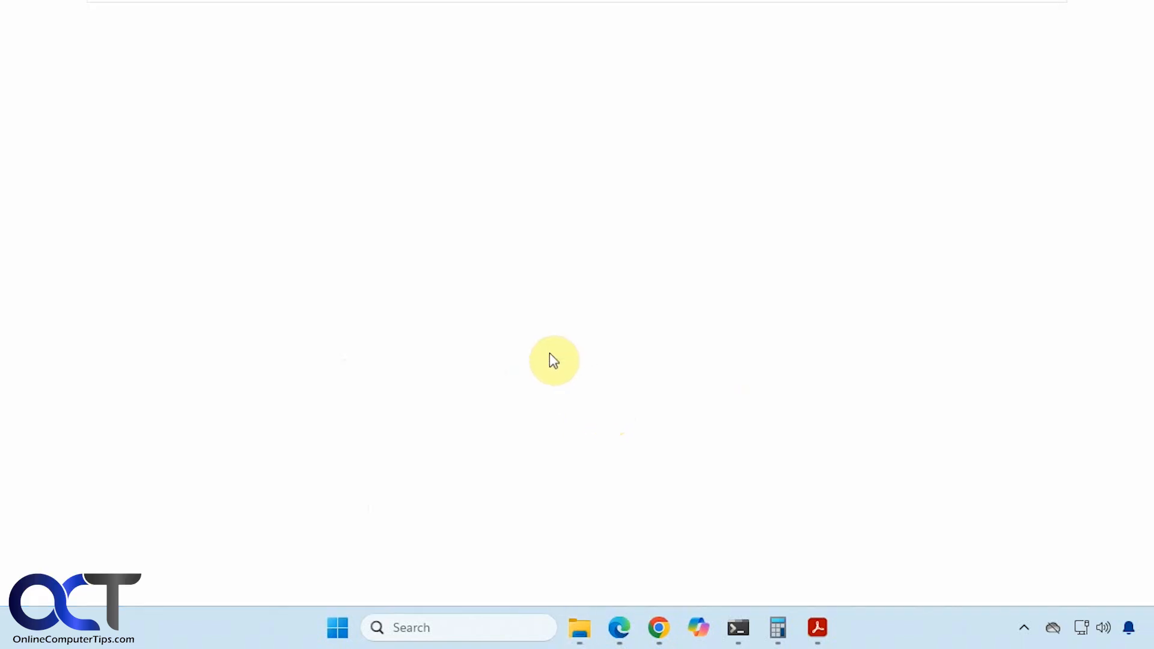
click(817, 628)
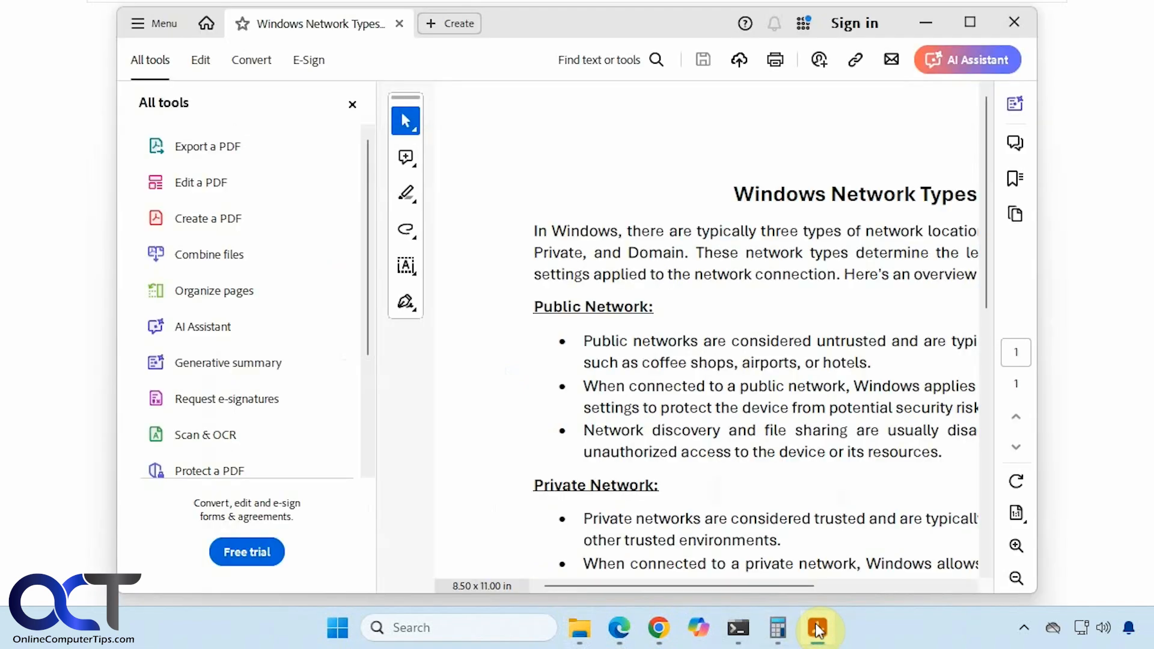
click(777, 627)
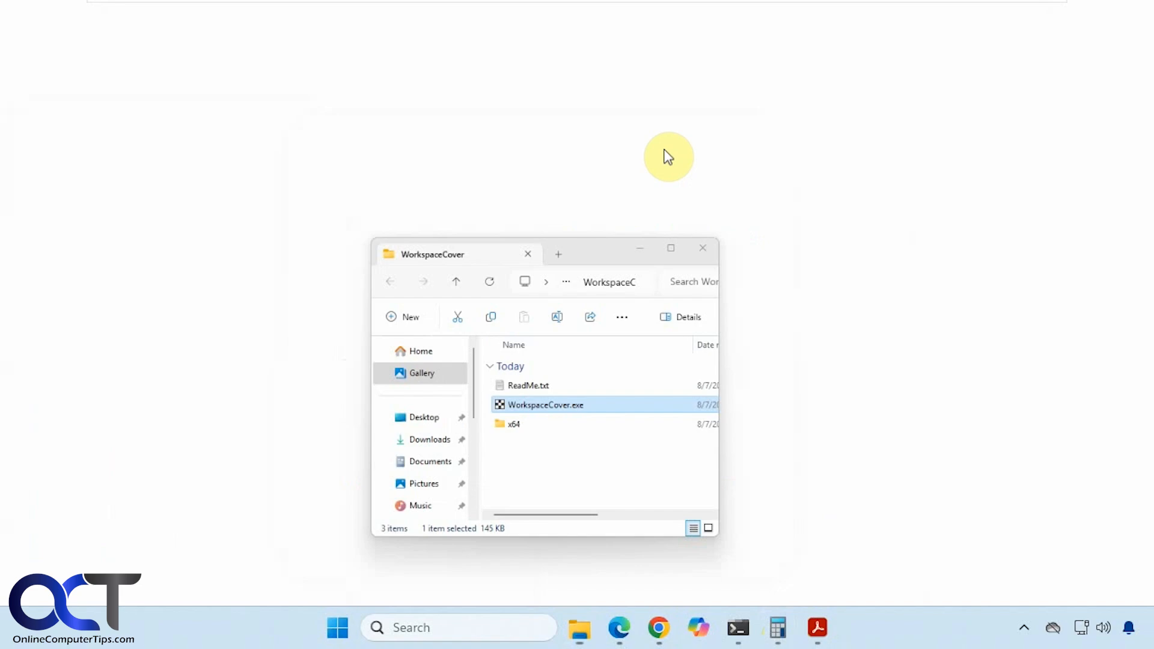
click(337, 628)
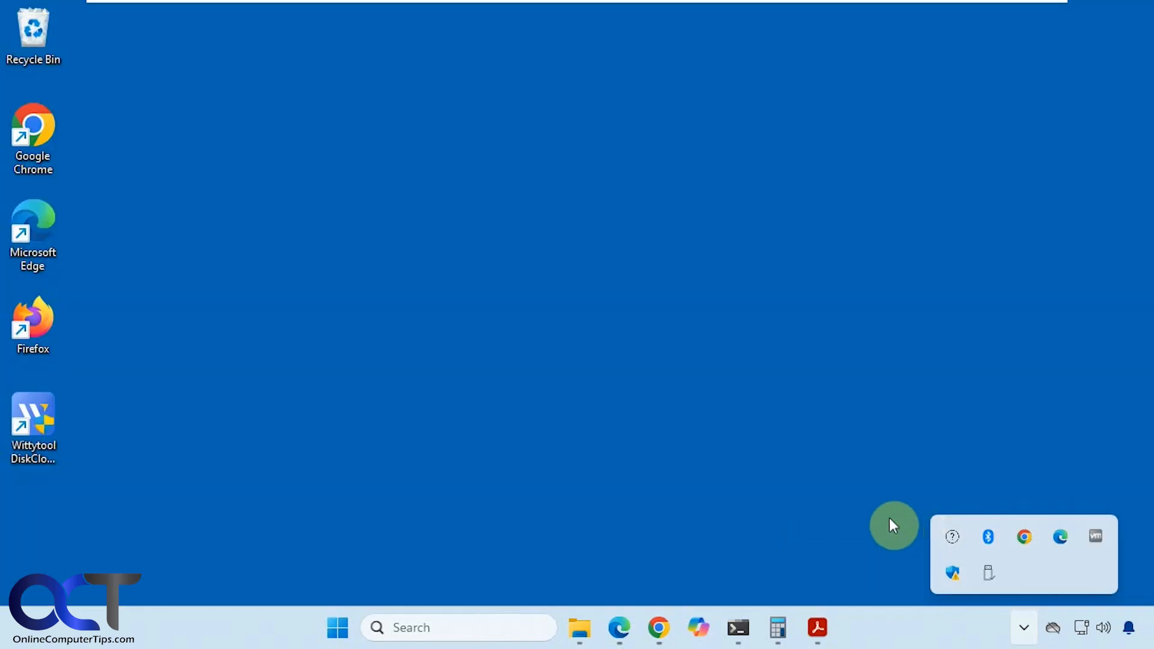
mouse_move(579, 628)
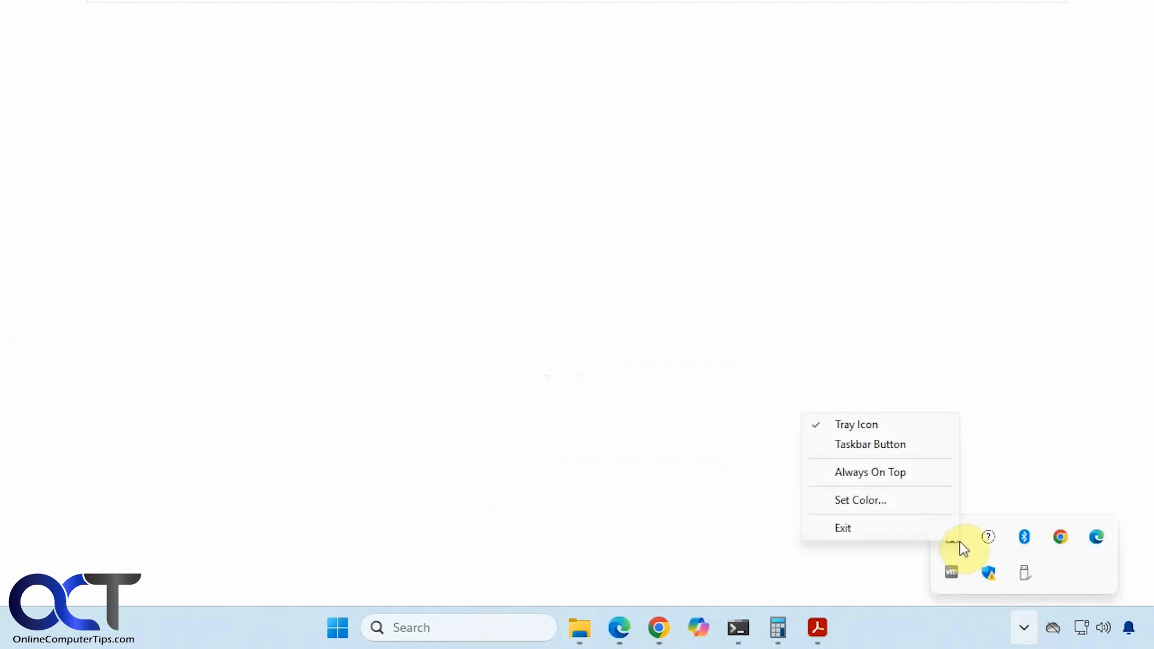
Step: Set the cover to the teal basic colour in the Color dialog
click(859, 499)
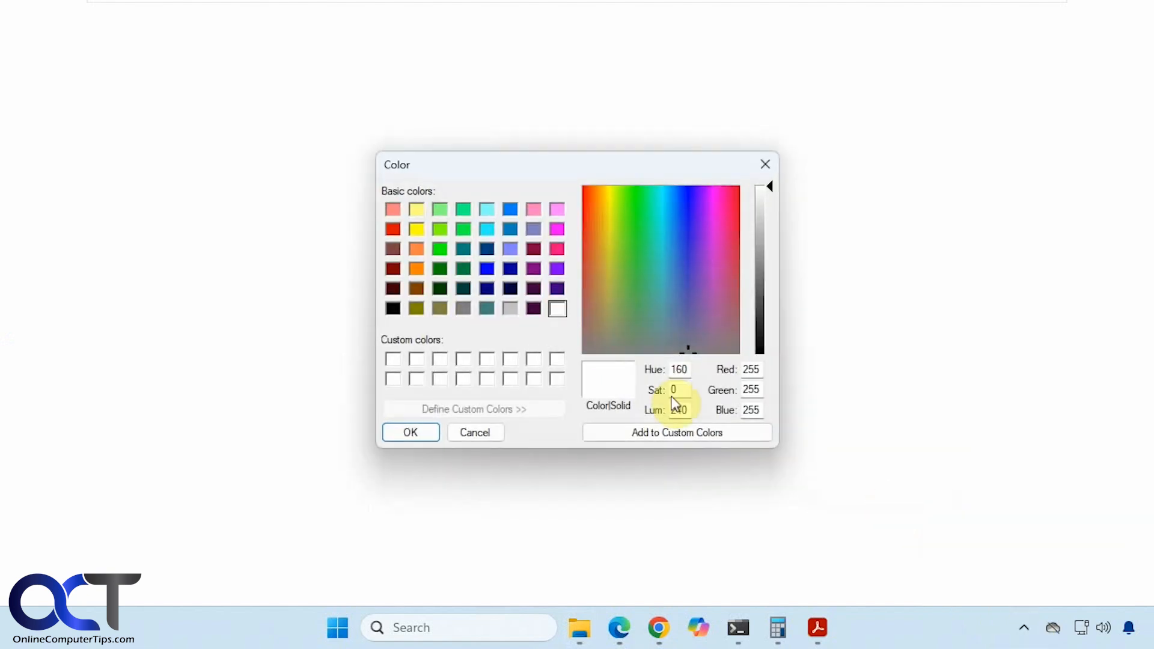
click(463, 249)
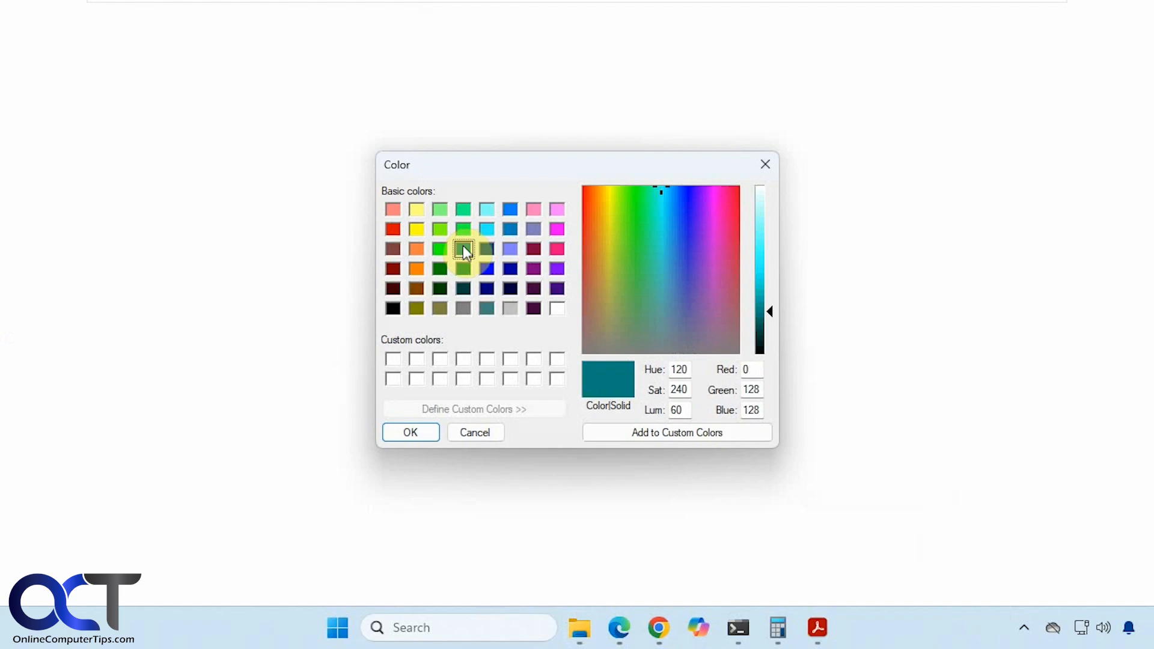
click(410, 432)
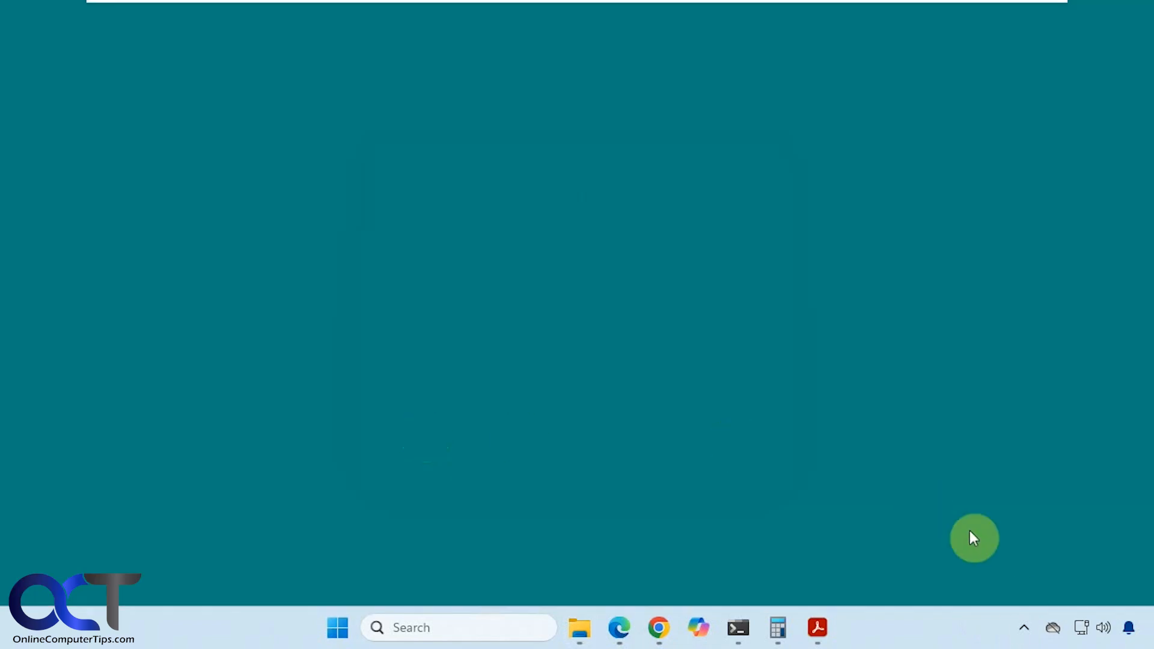
click(1024, 627)
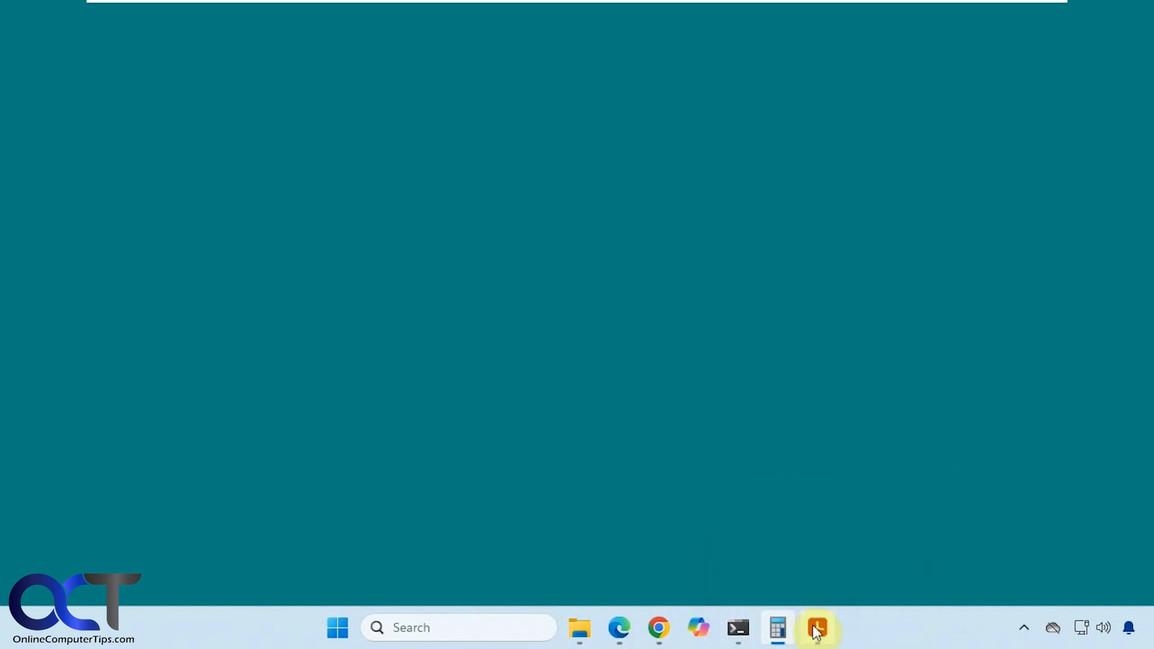
mouse_move(579, 628)
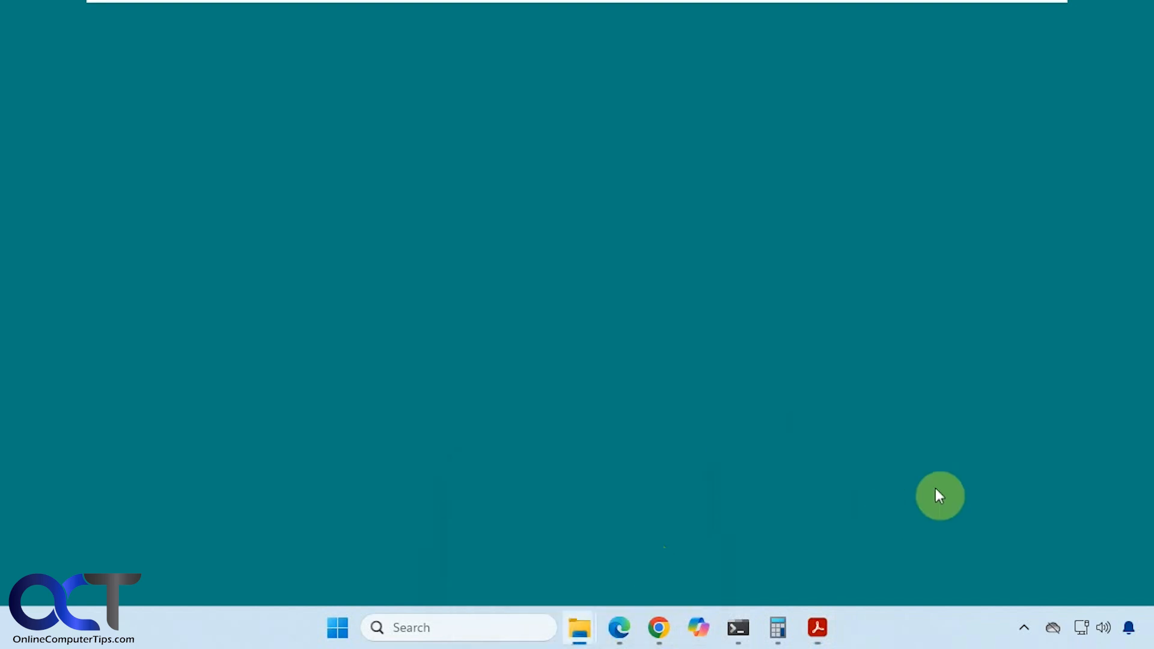
Step: Enable the Taskbar Button option from the cover's context menu
right_click(941, 496)
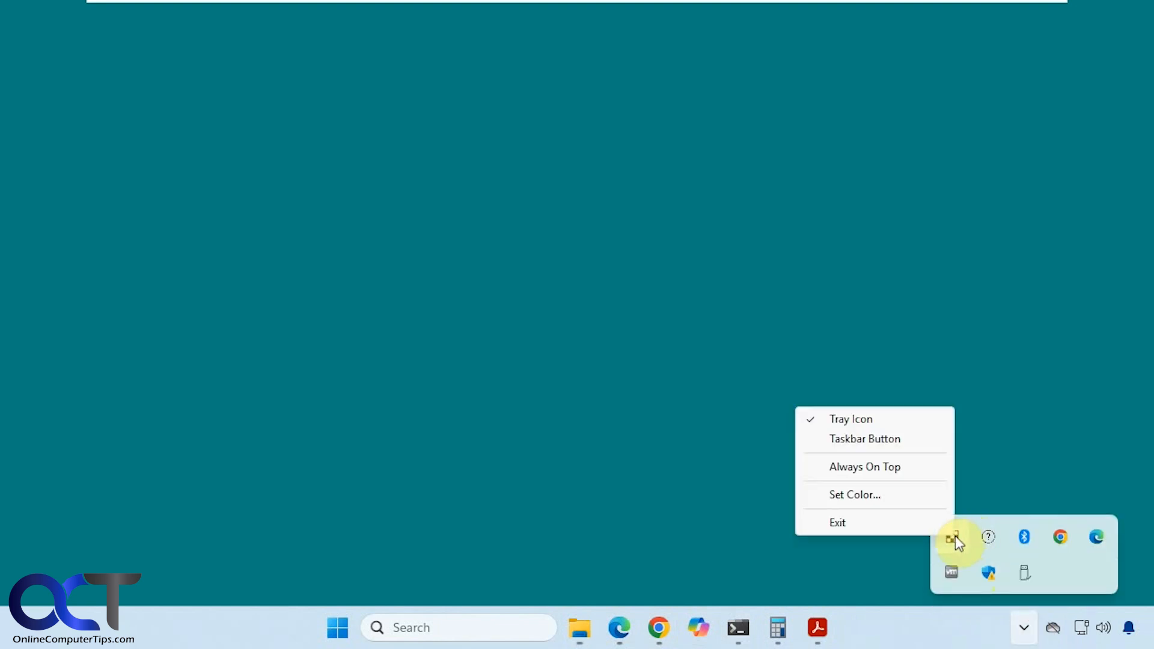
click(864, 439)
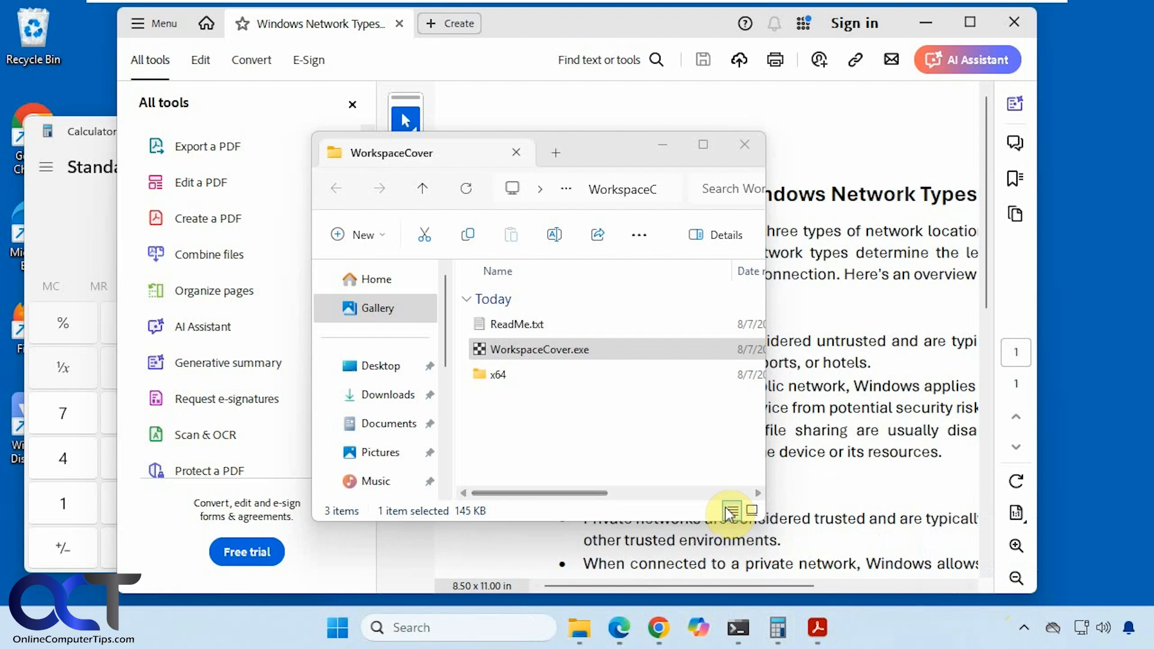
Step: Bring up the WorkspaceCover taskbar button's context menu to pin it
right_click(958, 537)
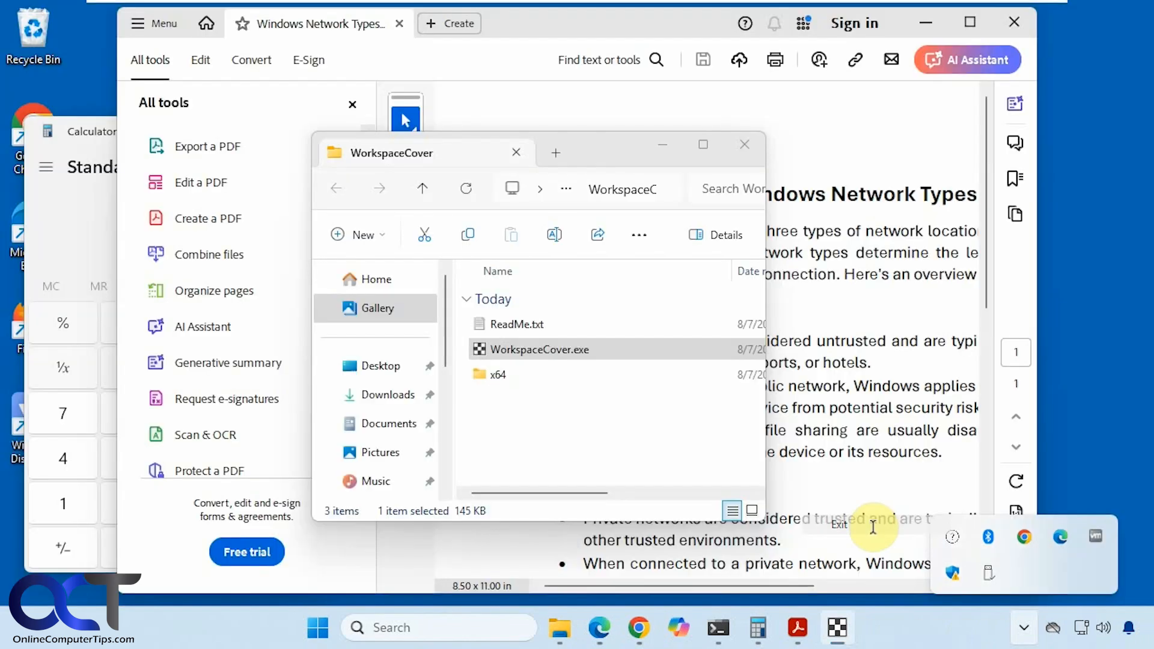
mouse_move(844, 630)
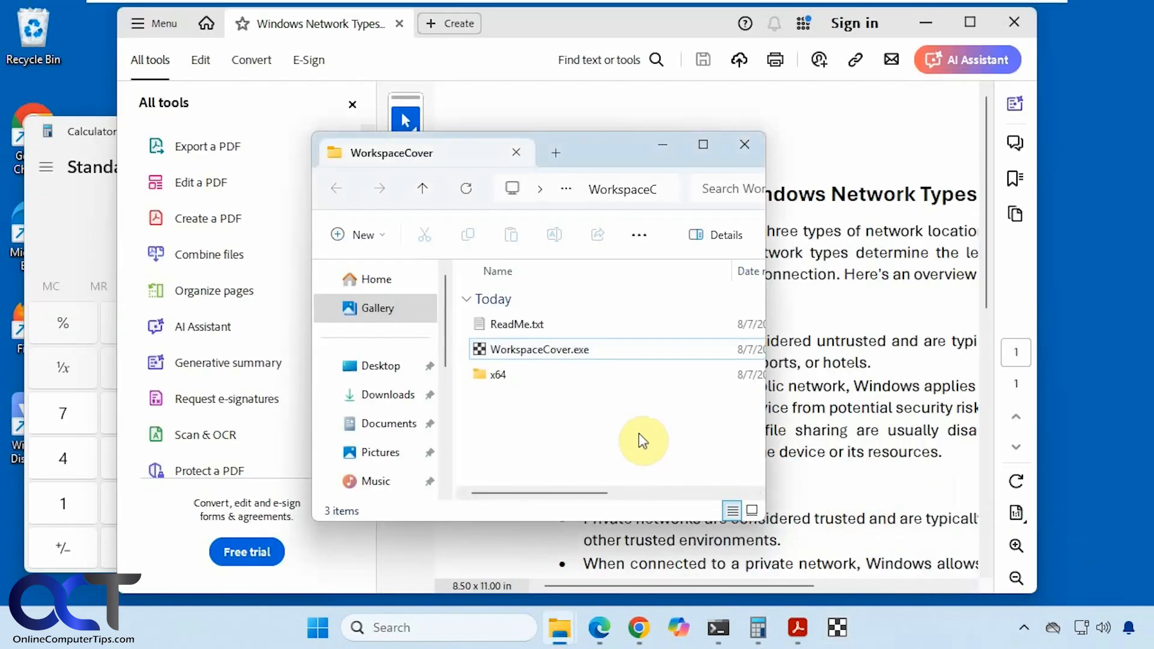
mouse_move(617, 430)
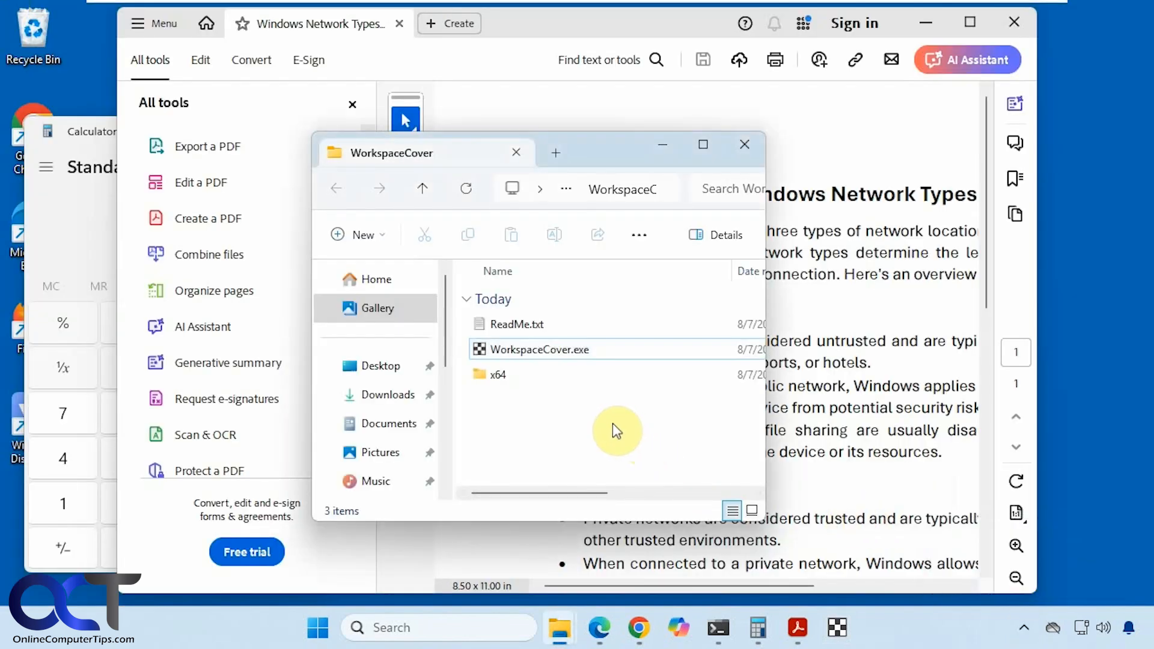